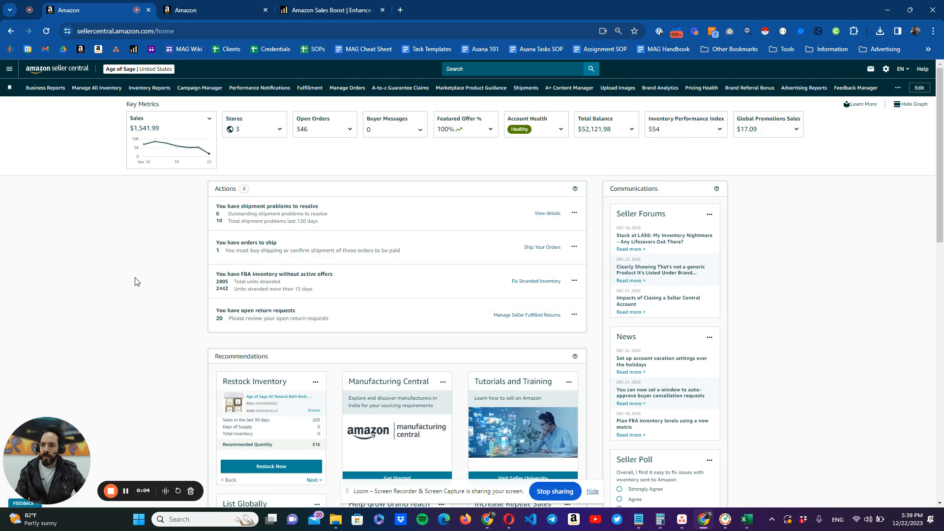
mouse_move(49, 125)
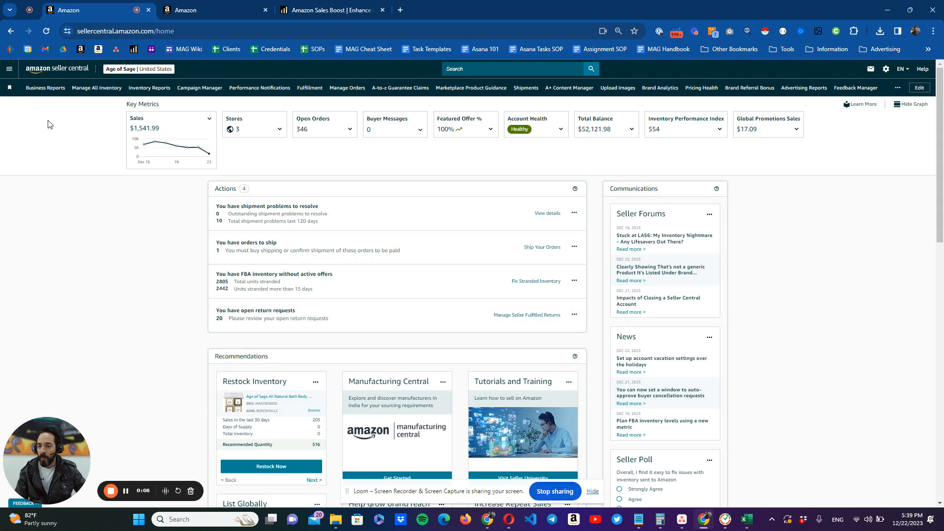
Step: Go to Manage All Inventory through the Menu's Inventory section
click(10, 69)
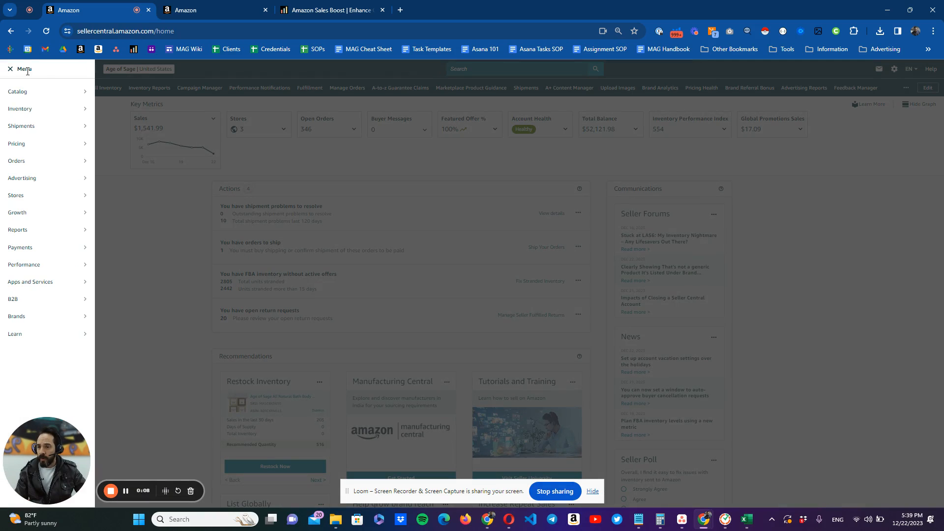
click(20, 109)
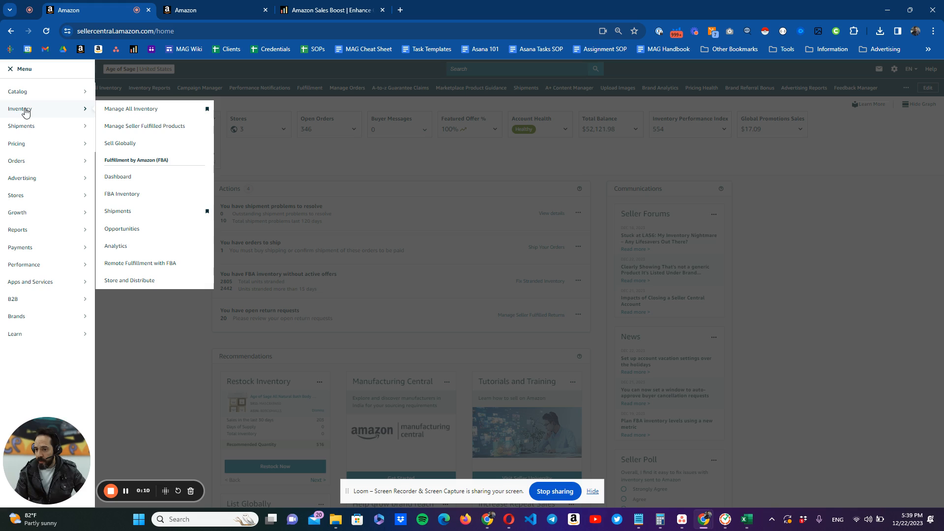
click(131, 109)
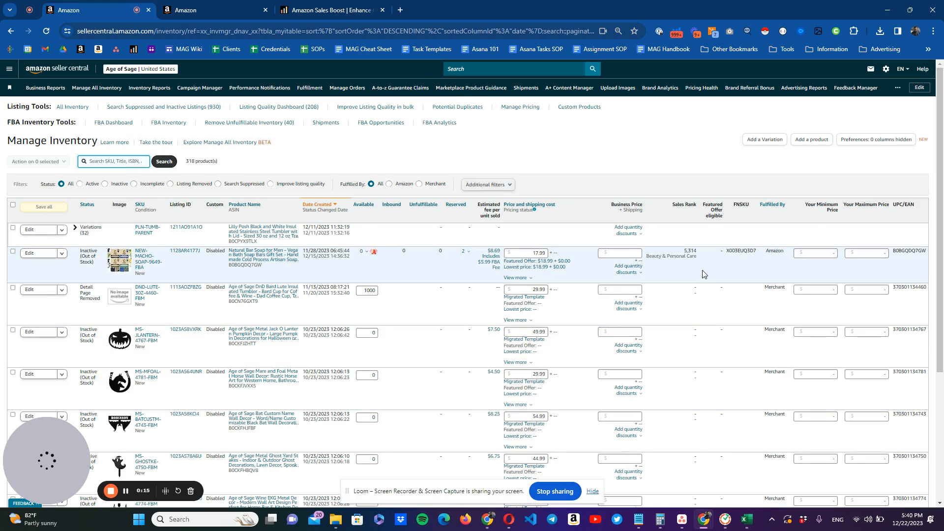
mouse_move(153, 220)
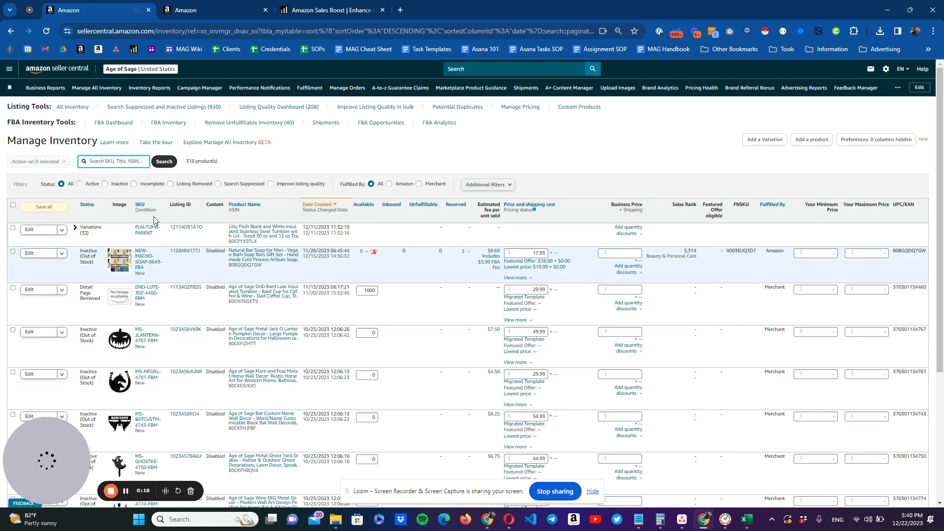
Step: Search inventory for SKU AOS-SIN-NP-LIT-45830-FBM
text(-SIN-NP-LIT-45830-FBM)
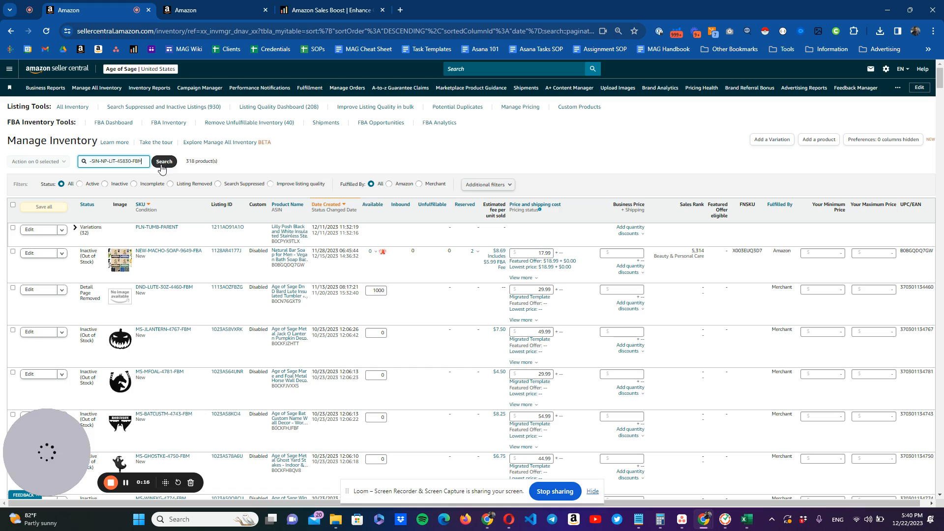
click(164, 162)
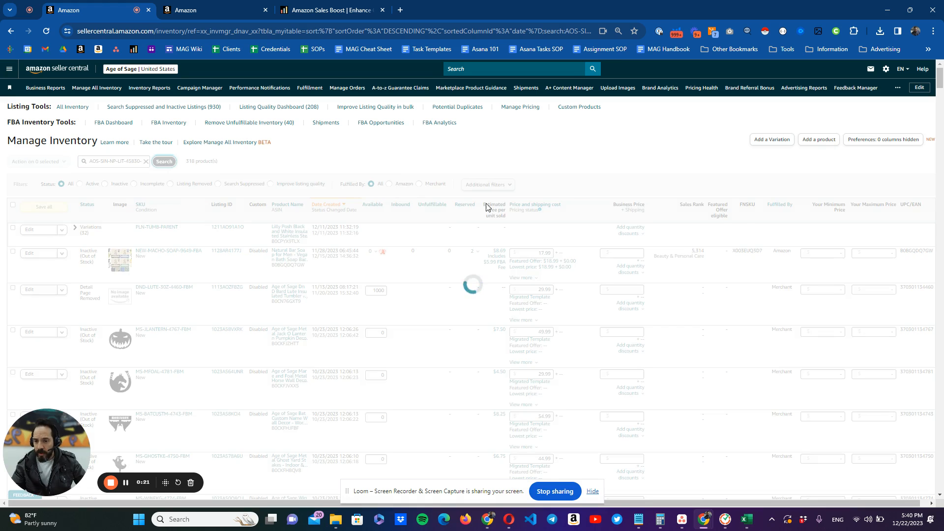
click(164, 161)
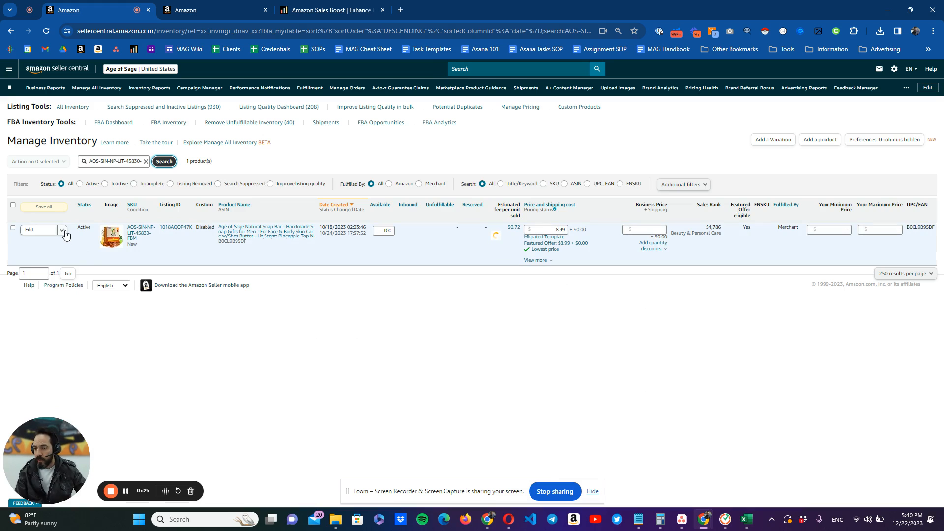
Step: Expand the Edit dropdown on the Age of Sage soap bar listing
click(62, 229)
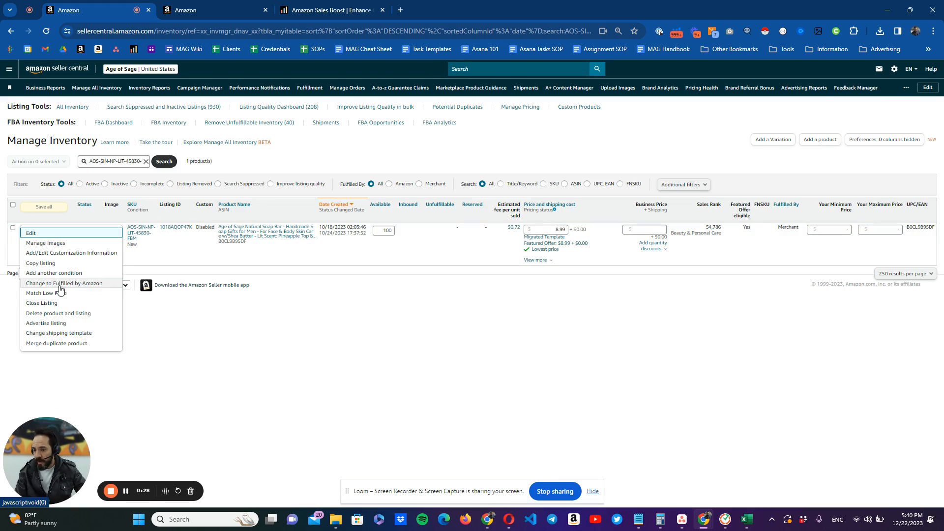
mouse_move(718, 345)
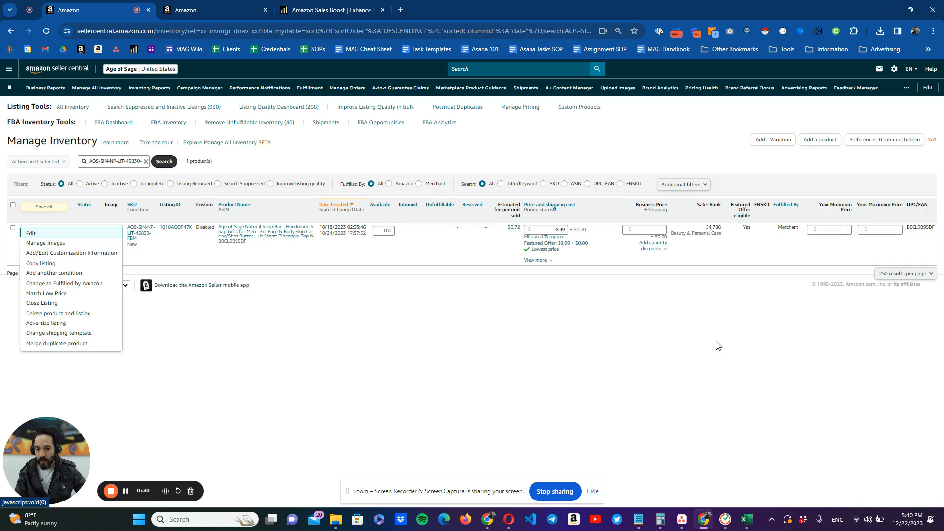
mouse_move(432, 363)
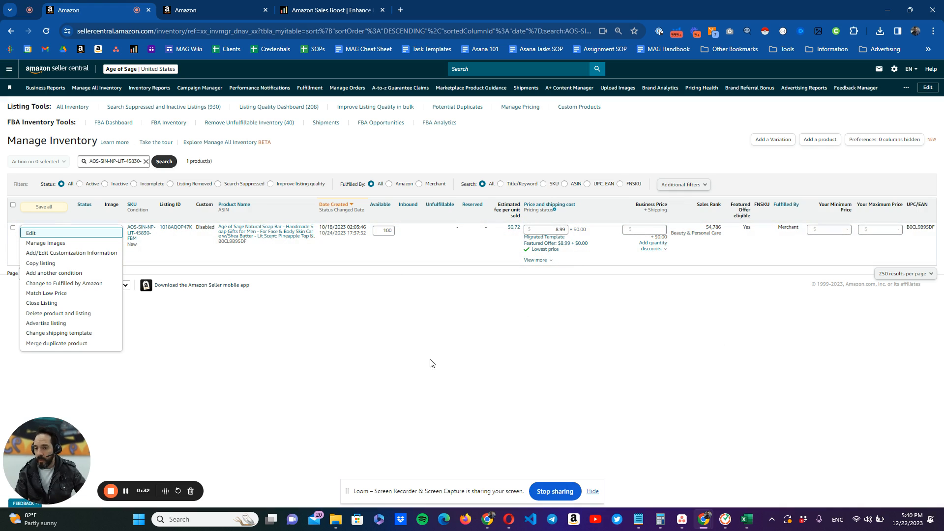
mouse_move(485, 144)
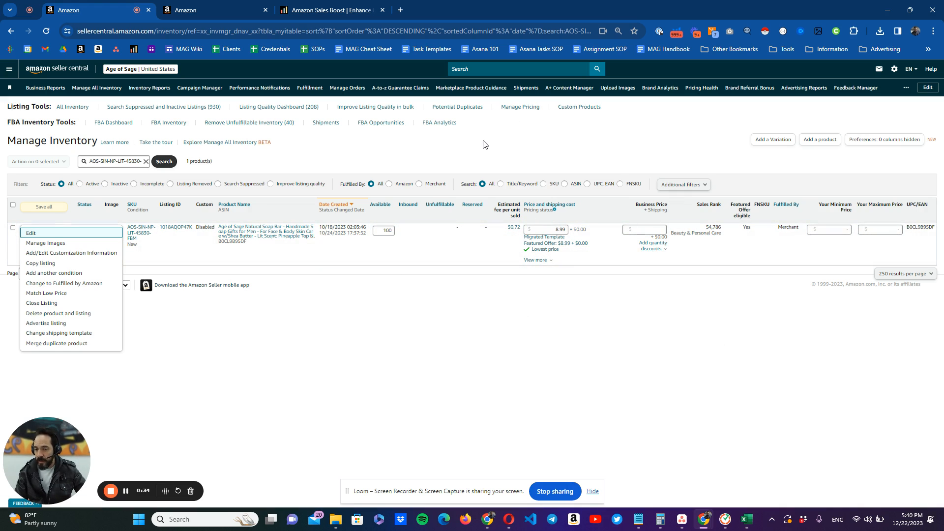
mouse_move(199, 294)
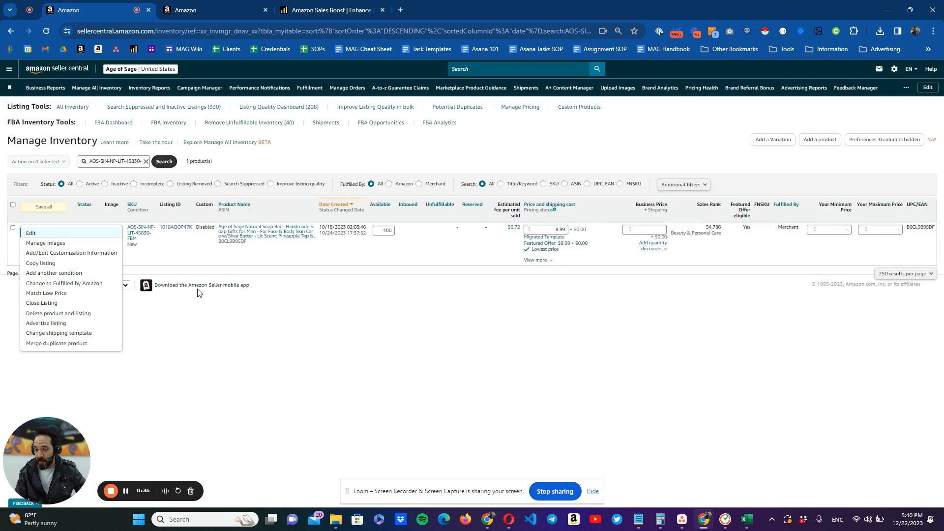
mouse_move(467, 396)
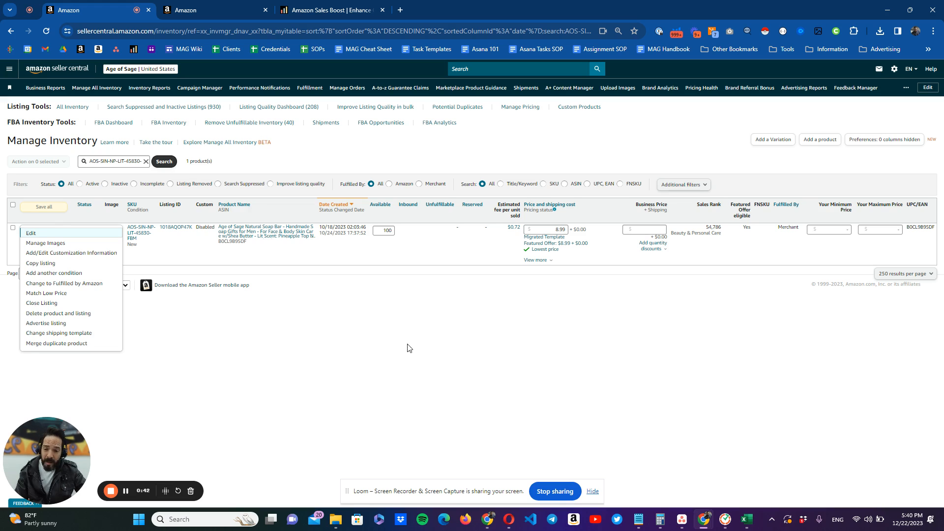
mouse_move(382, 371)
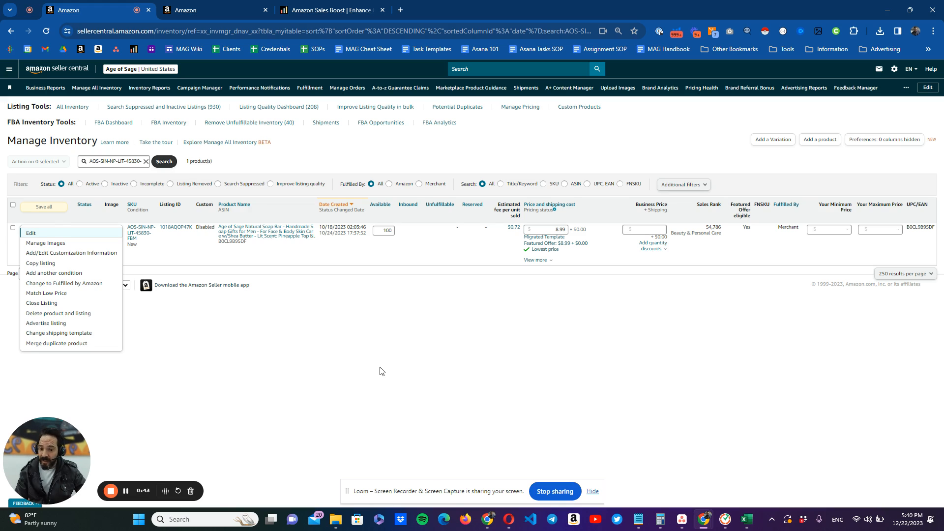
mouse_move(342, 385)
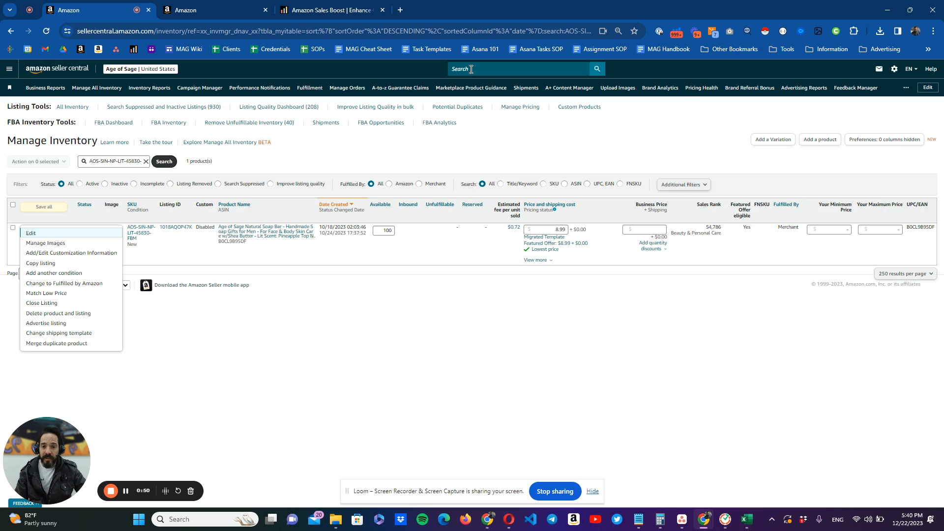
Step: Search help for 'inventory loader template' and open the Use the Inventory Loader article
click(511, 69)
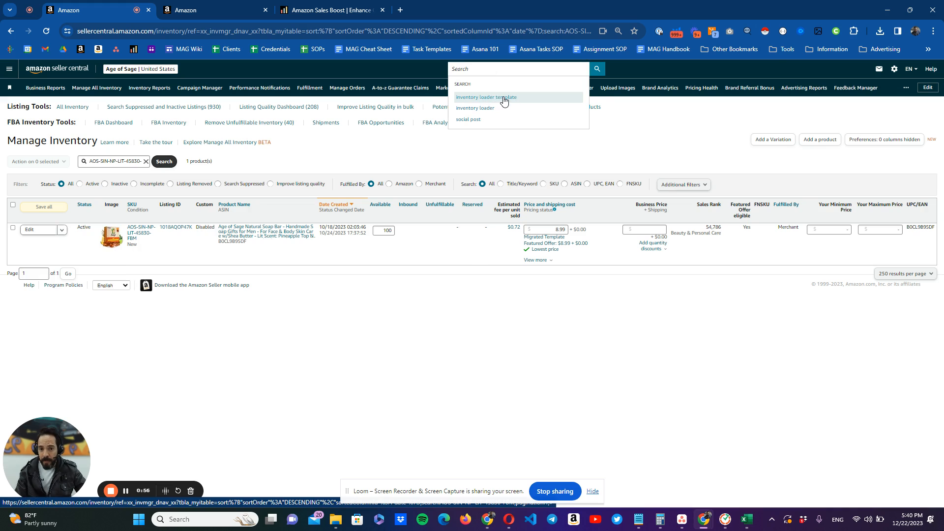
click(486, 97)
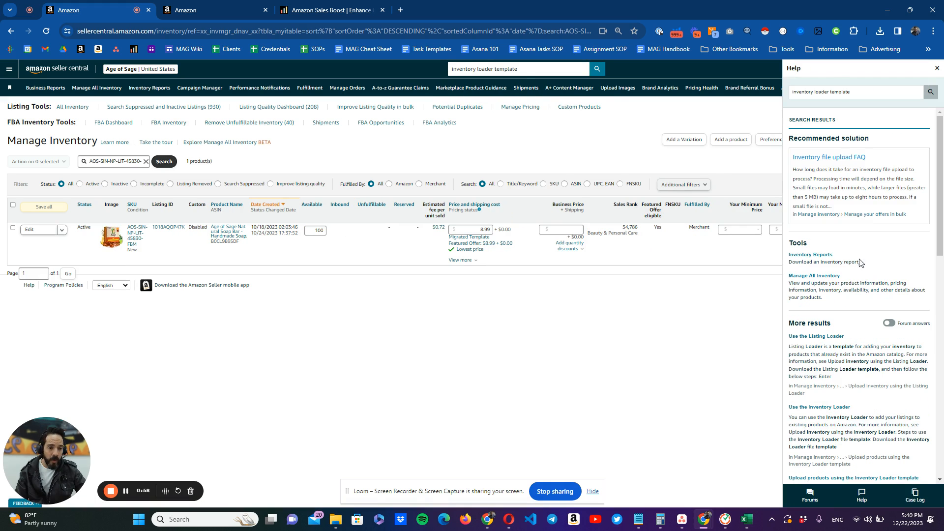
mouse_move(890, 309)
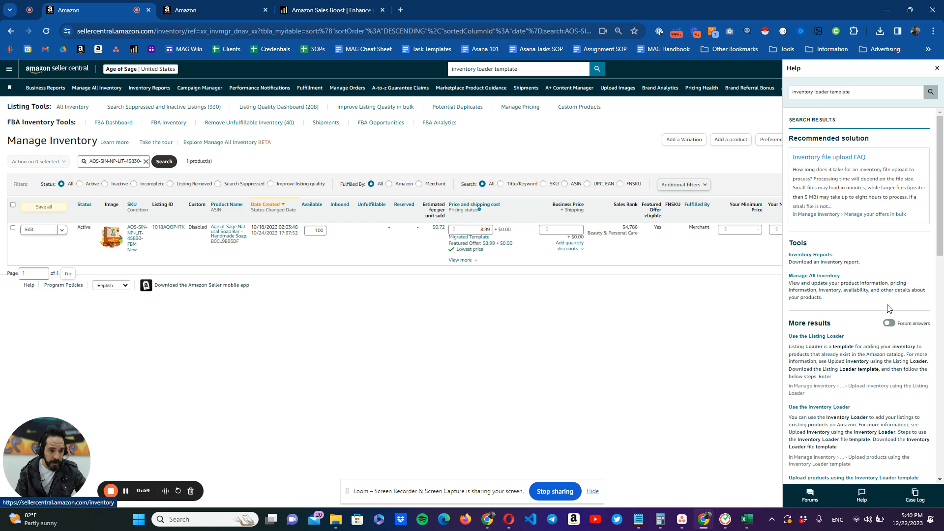
scroll(down, 3)
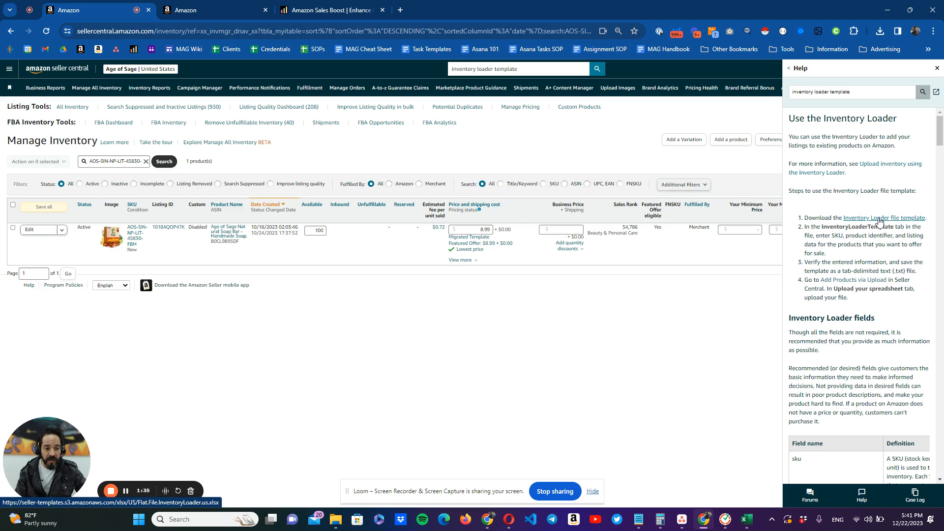
Step: Download the Inventory Loader file template and open the xlsx in Excel
click(881, 31)
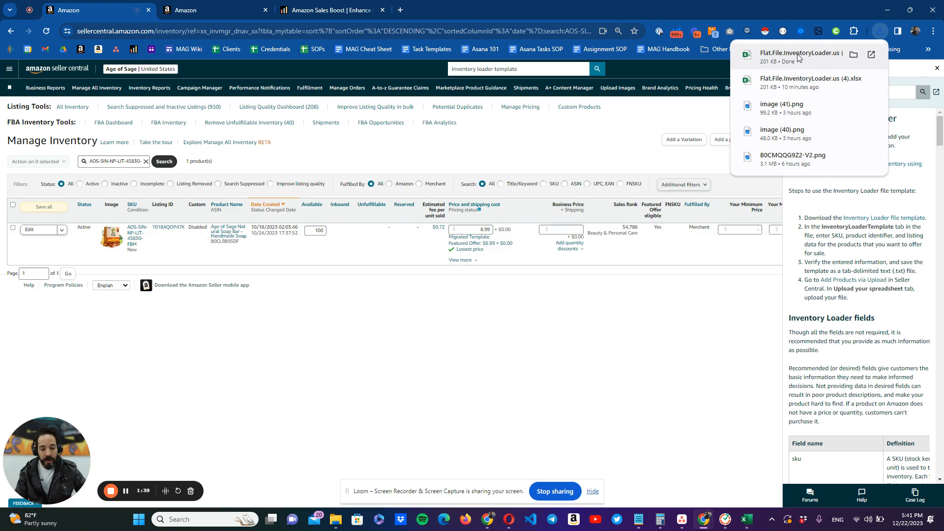
click(801, 53)
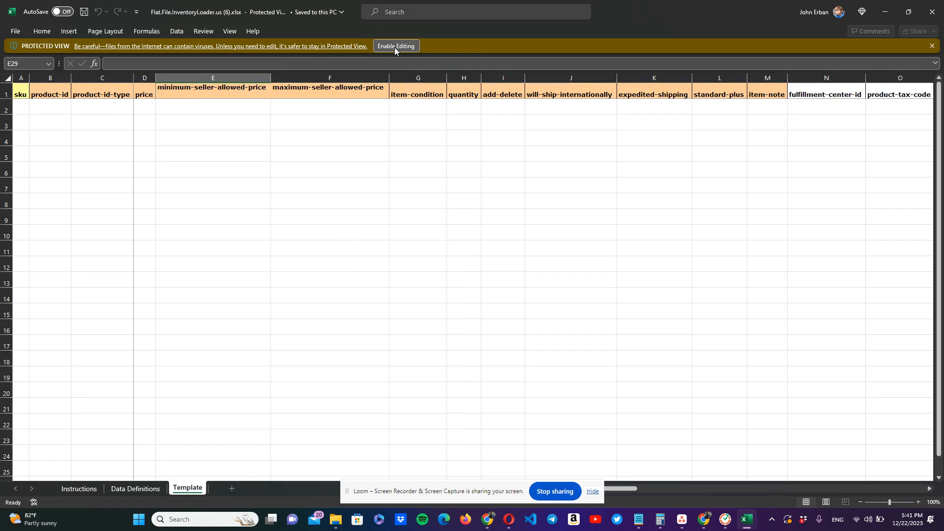
Step: Enable editing and fill sku cells A2:A20 with the series 1234 to 1252
click(396, 45)
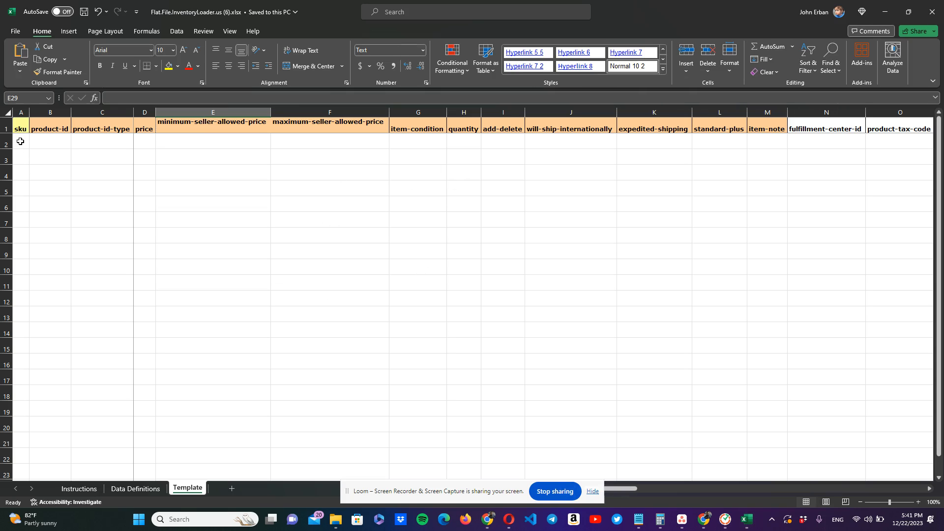
text(1)
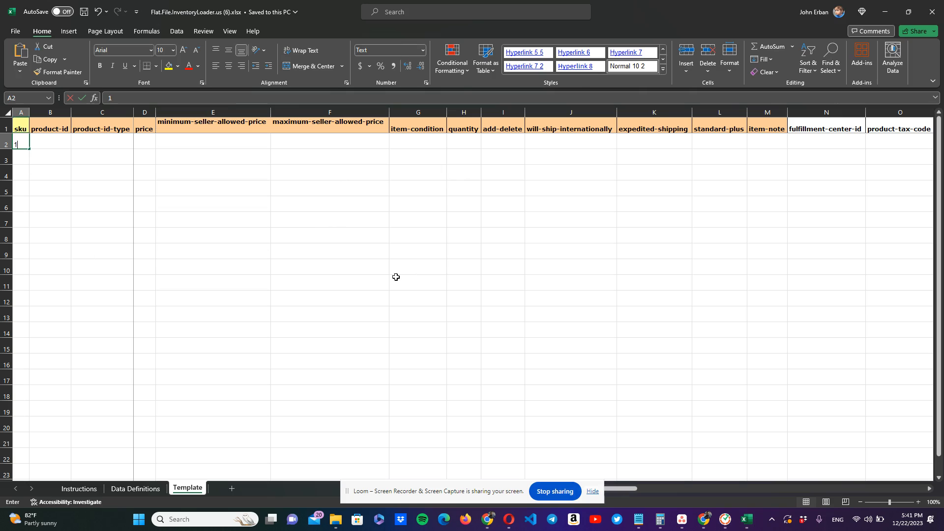
text(234)
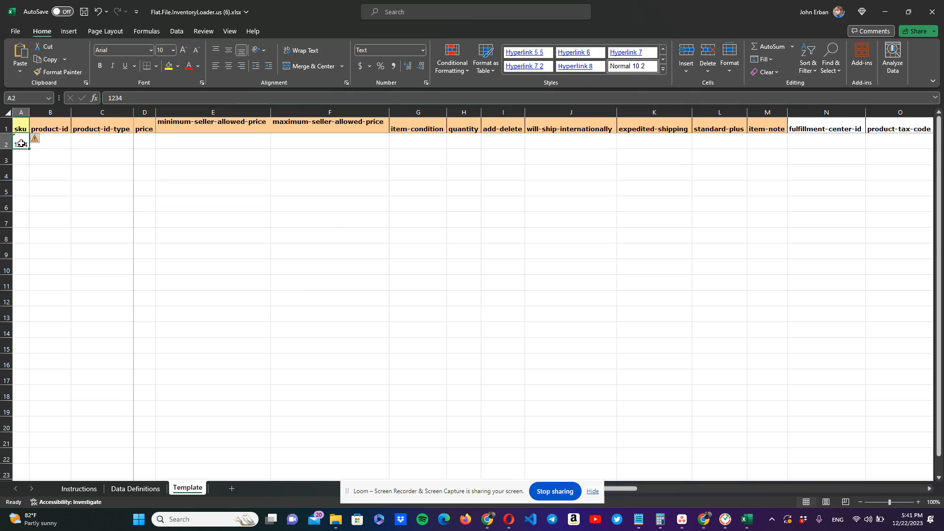
drag(28, 147, 16, 351)
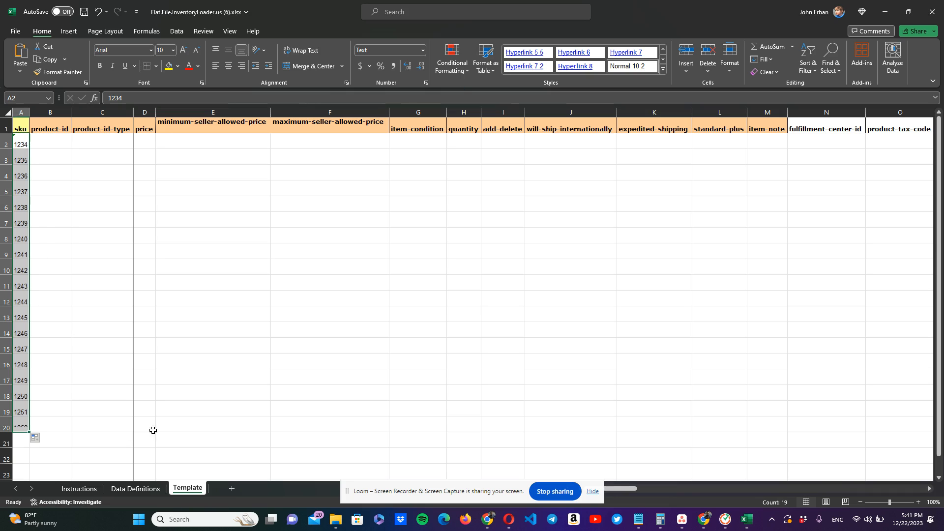
drag(50, 207, 50, 239)
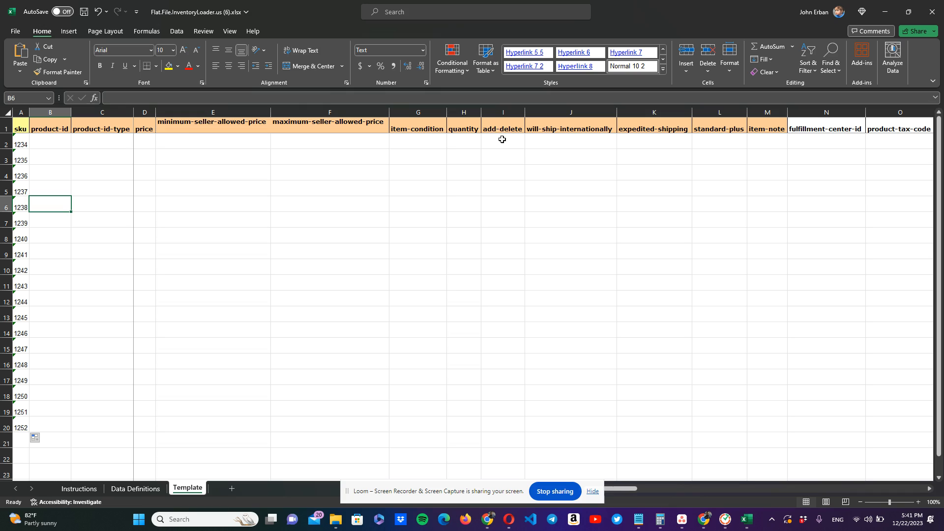
Step: Enter x in add-delete cell I2 and fill it down to I20
click(502, 140)
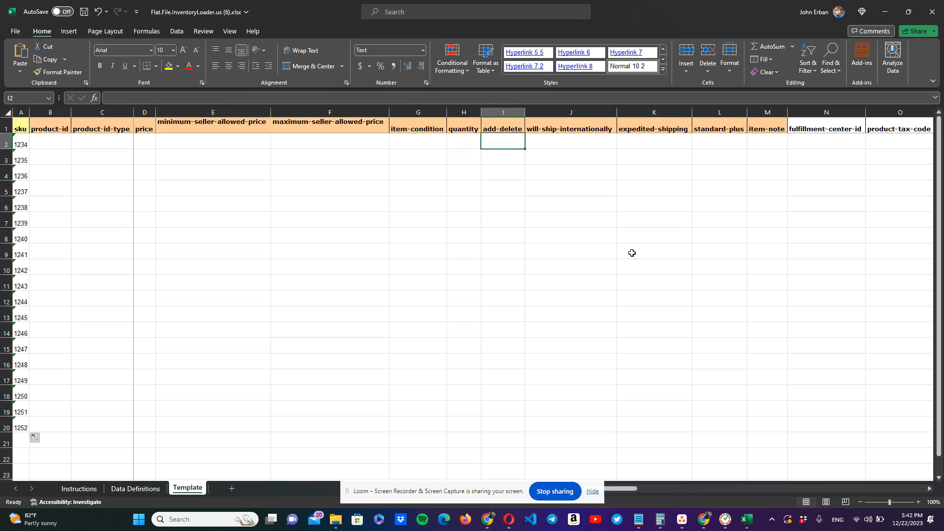
text(a)
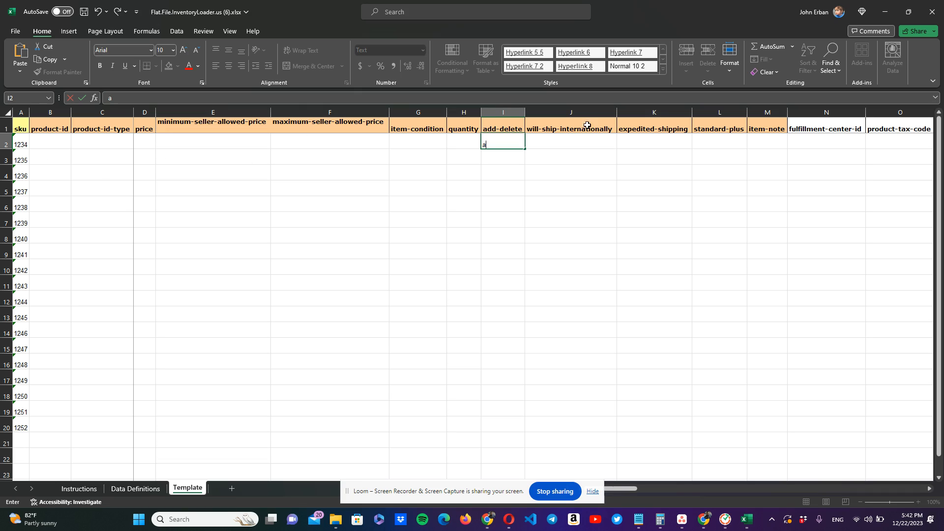
mouse_move(615, 142)
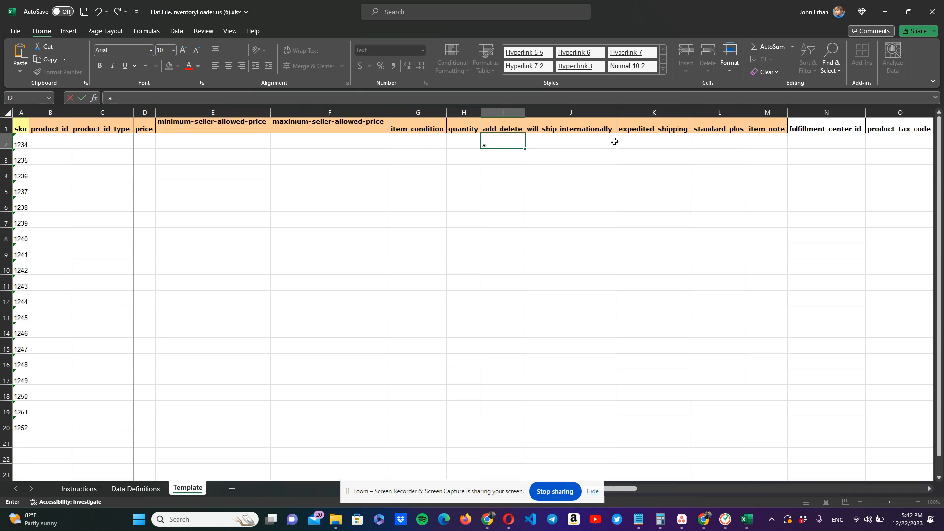
text(d)
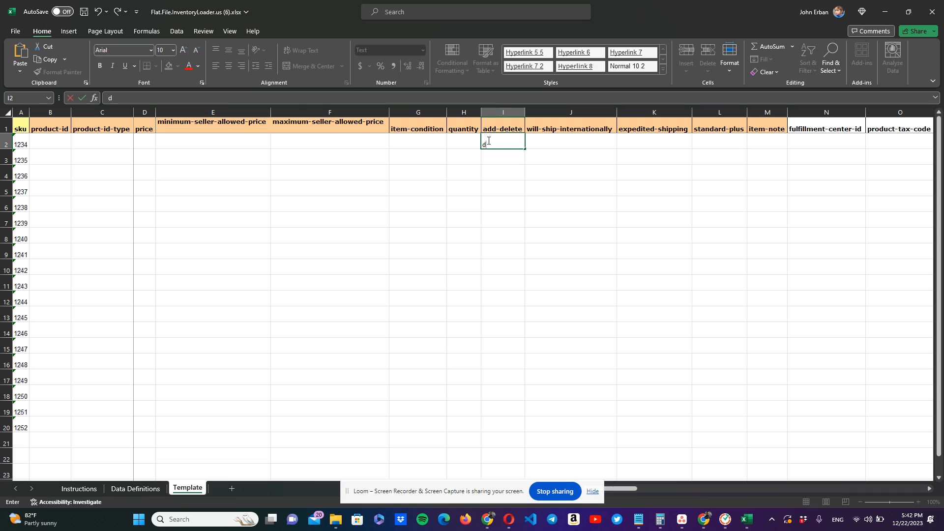
mouse_move(513, 227)
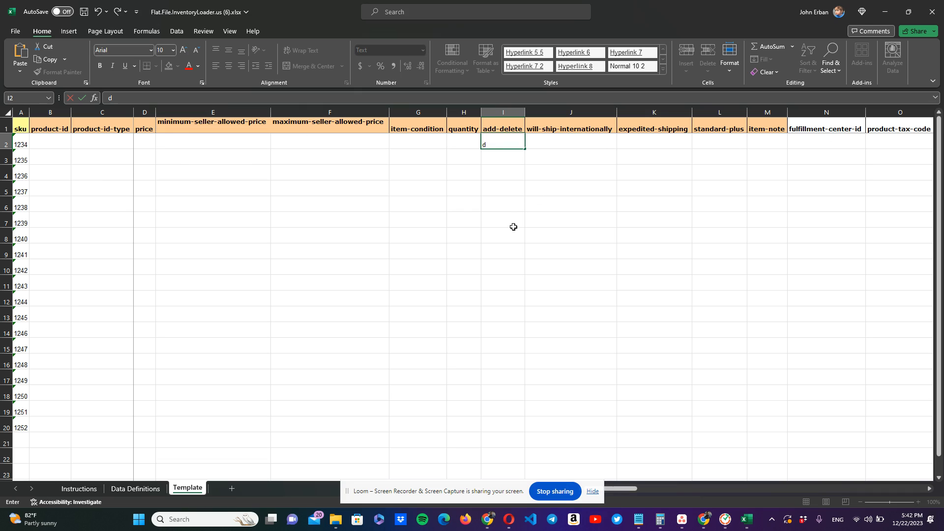
mouse_move(517, 236)
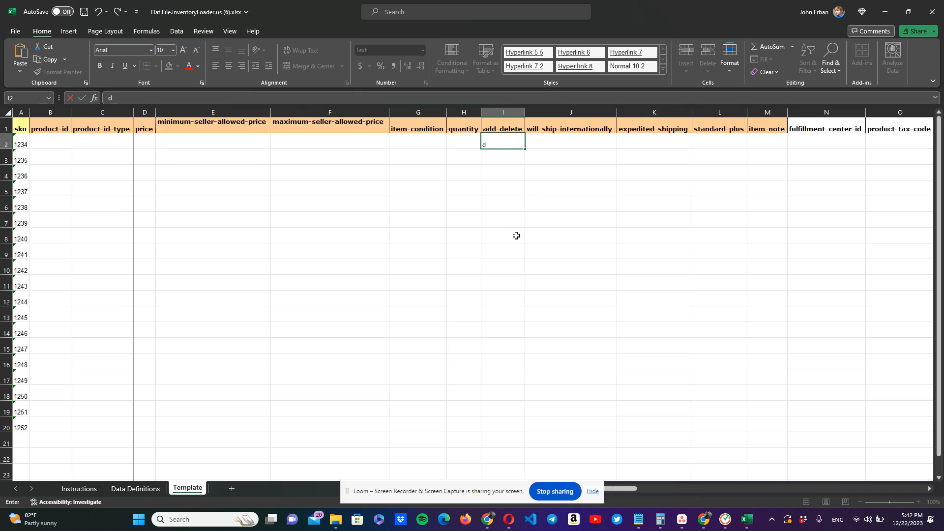
mouse_move(503, 145)
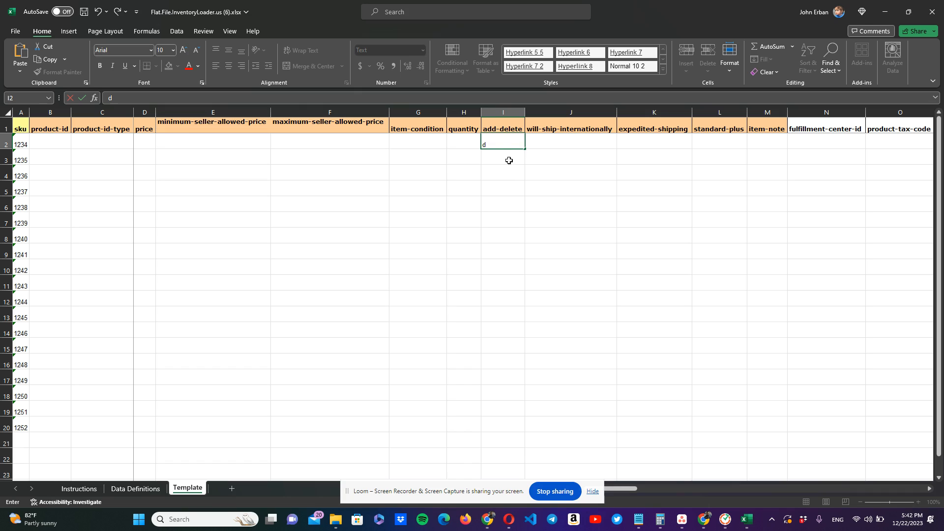
mouse_move(504, 161)
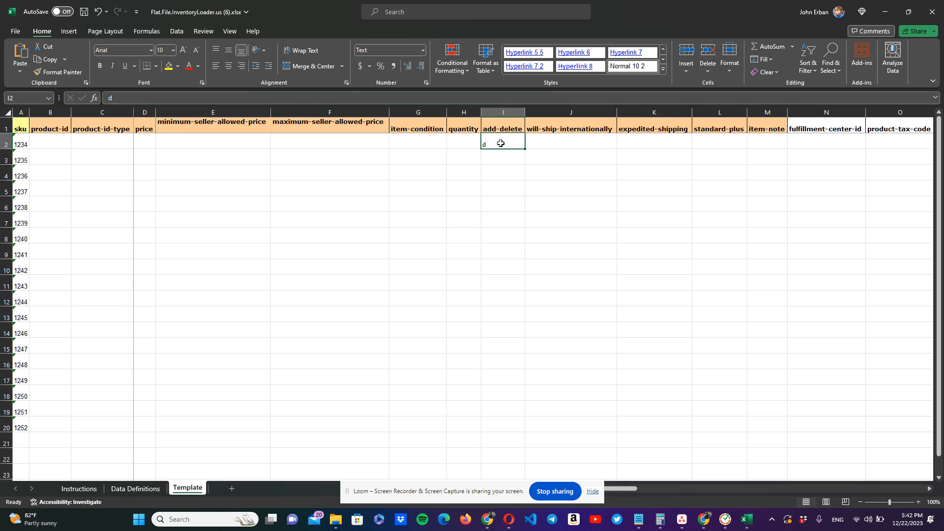
text(x)
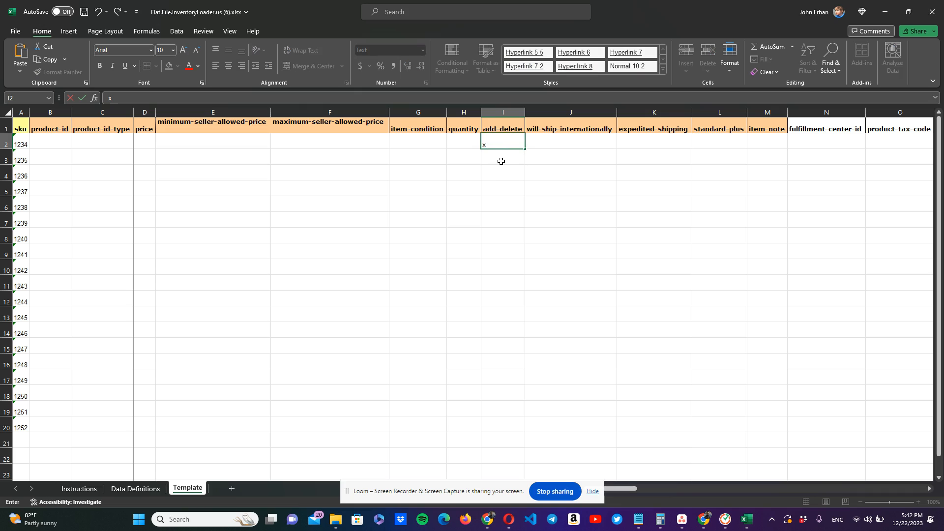
key(Enter)
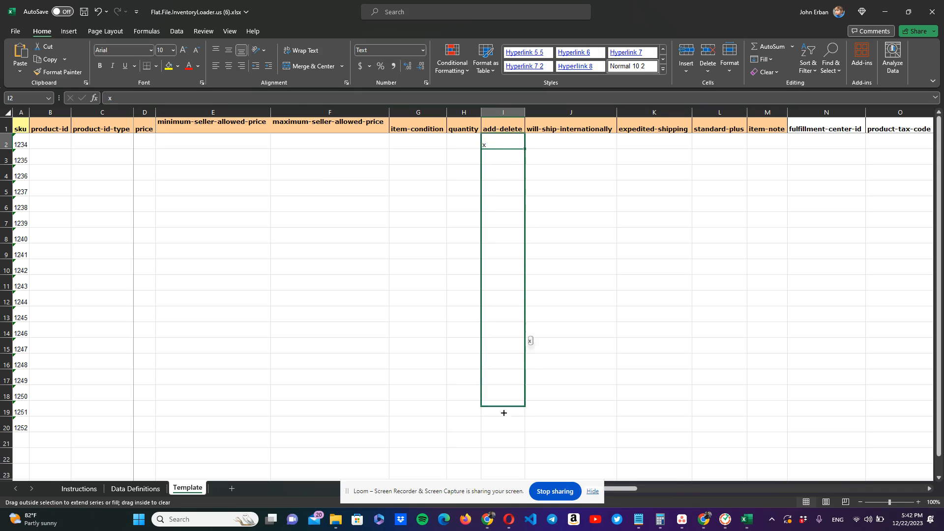
drag(504, 413, 502, 428)
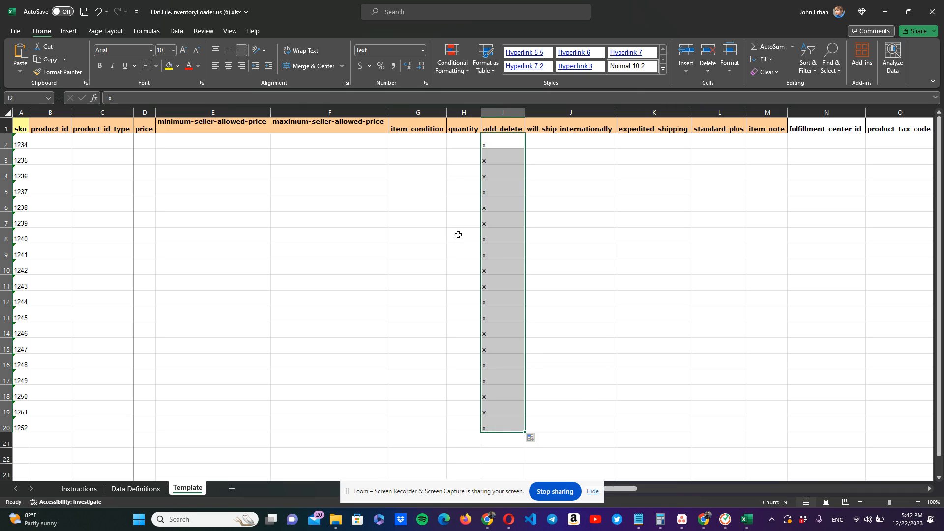
click(418, 203)
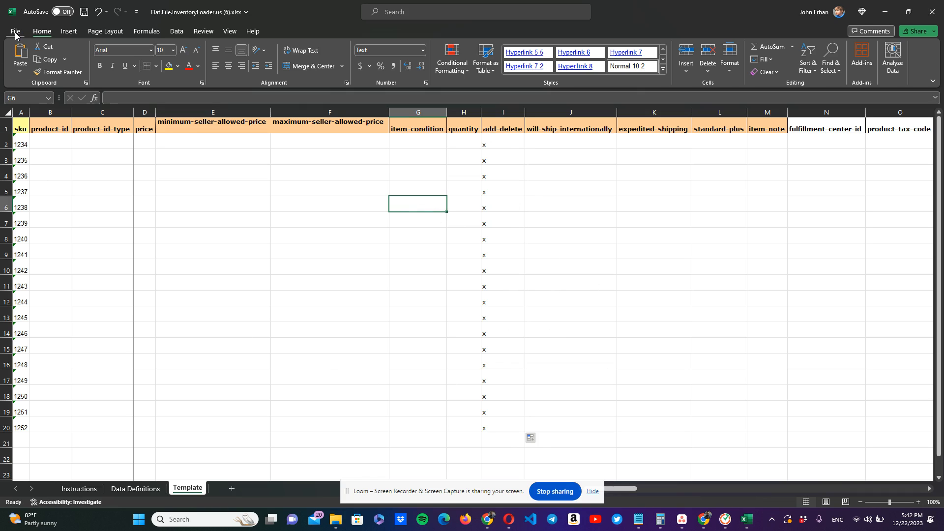
Step: Save As to Downloads in a single-sheet file format, keeping only the active Template sheet
click(18, 31)
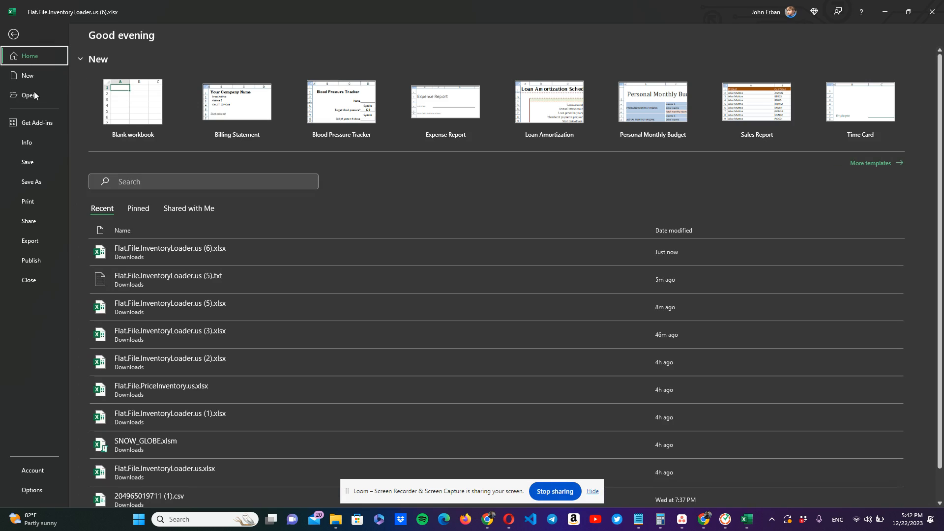
click(31, 182)
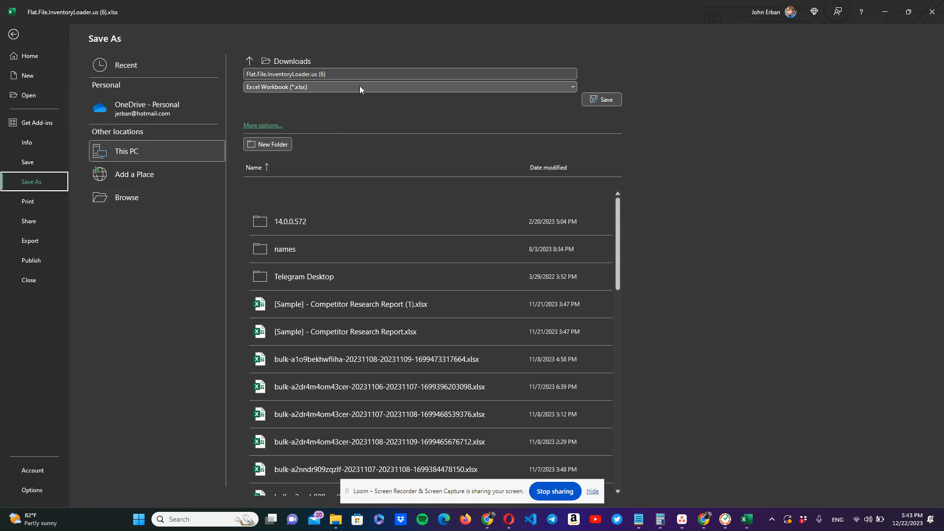
click(409, 87)
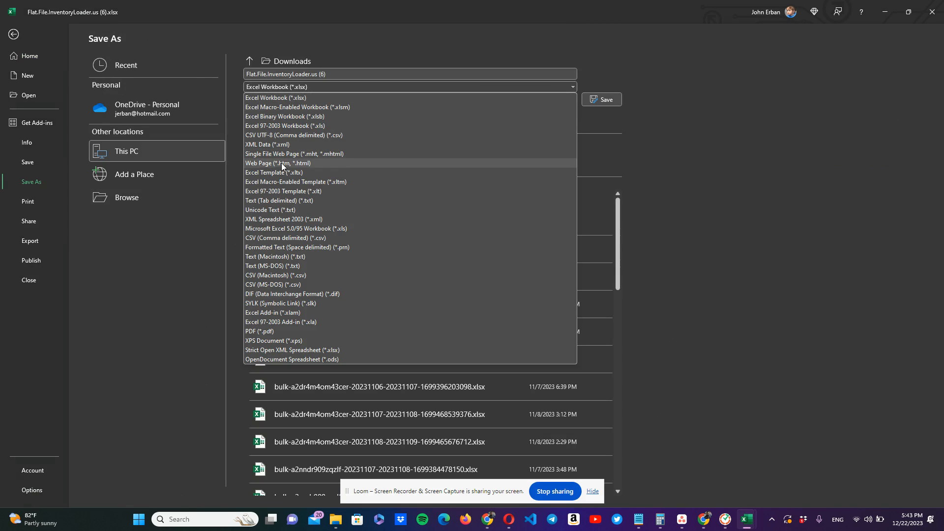
click(279, 200)
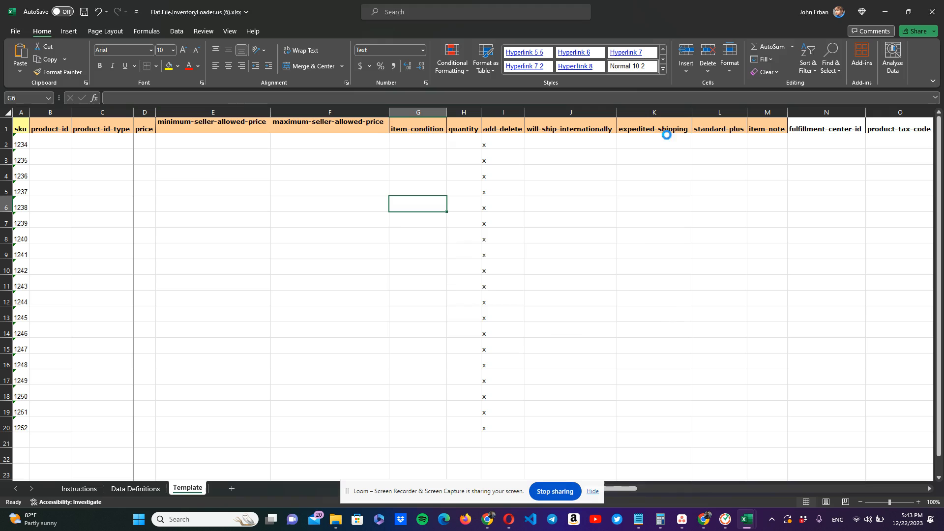
key(ctrl+s)
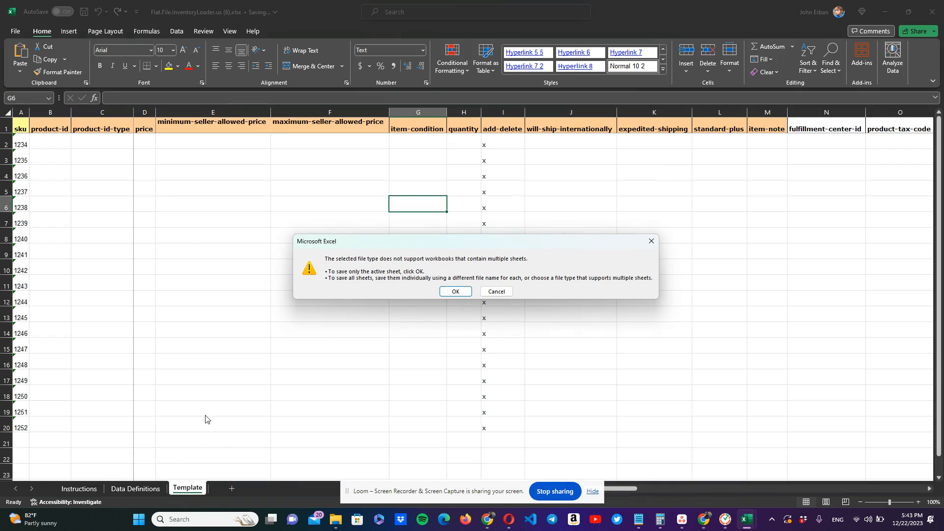
mouse_move(63, 475)
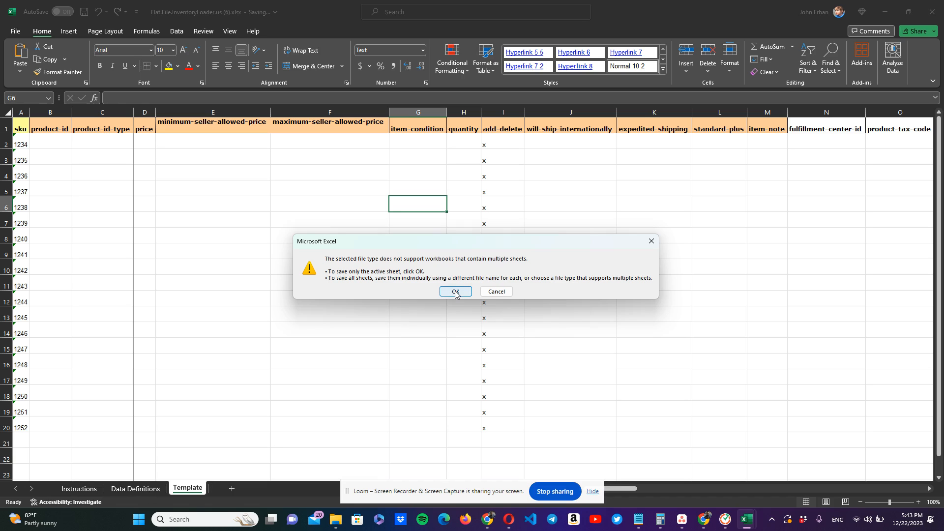
click(455, 291)
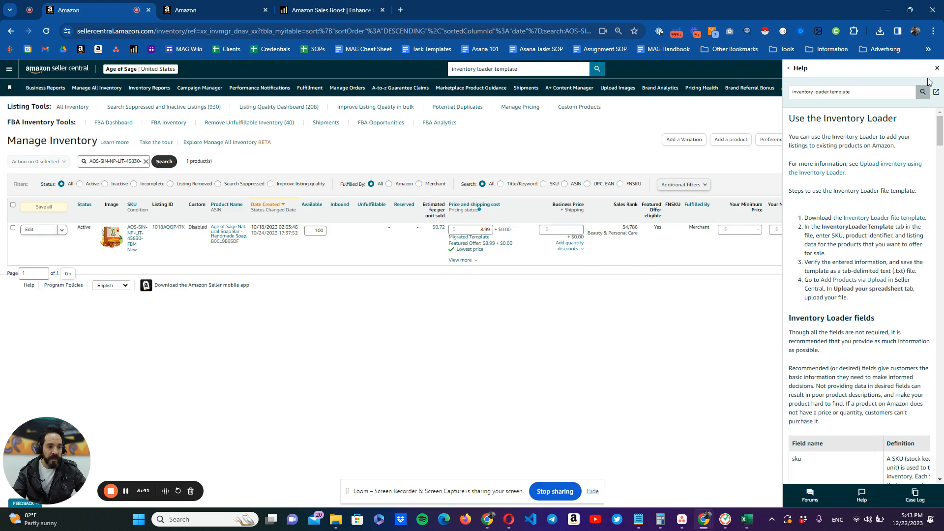
Step: Close Help, go to Add Products via Upload, and browse files under Upload your spreadsheet
click(937, 68)
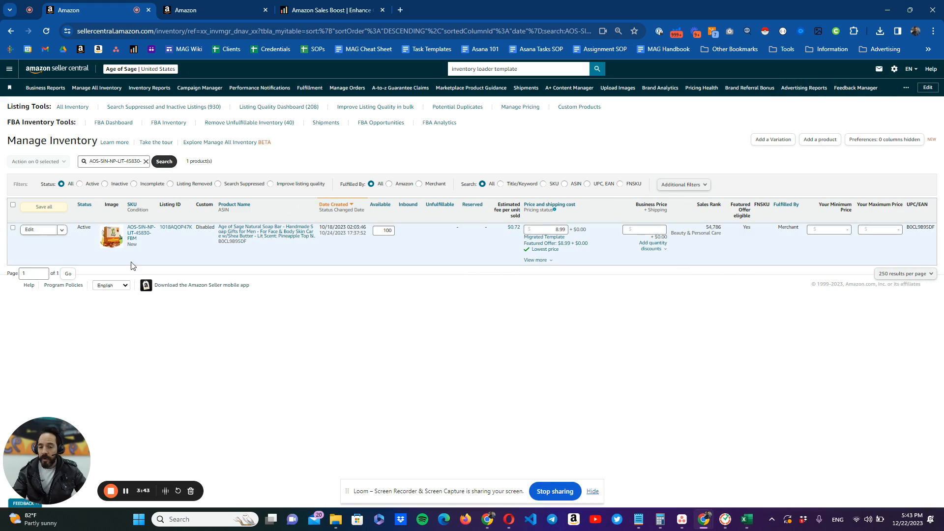
click(9, 68)
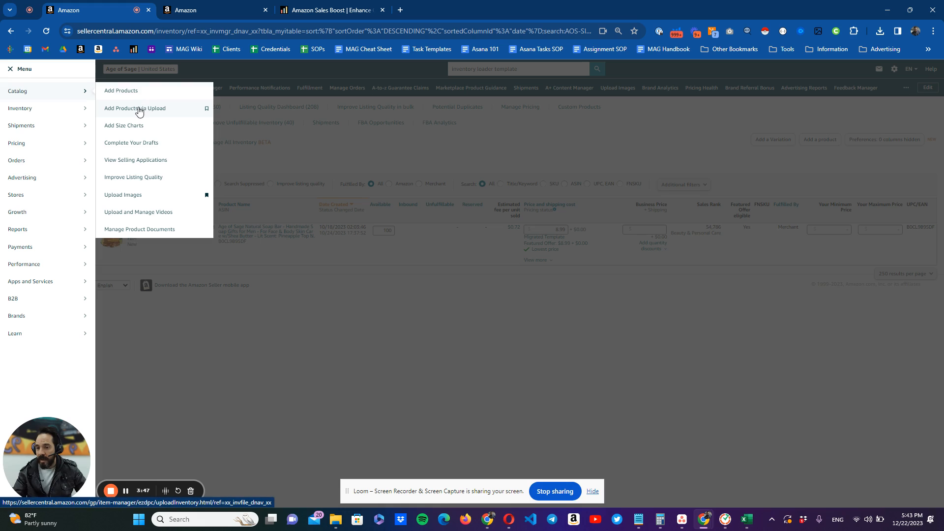
click(134, 108)
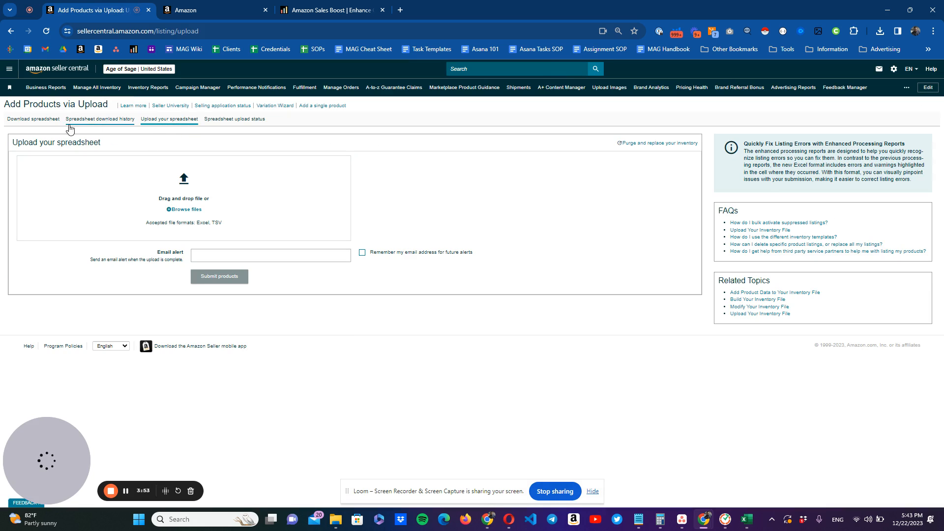
click(31, 119)
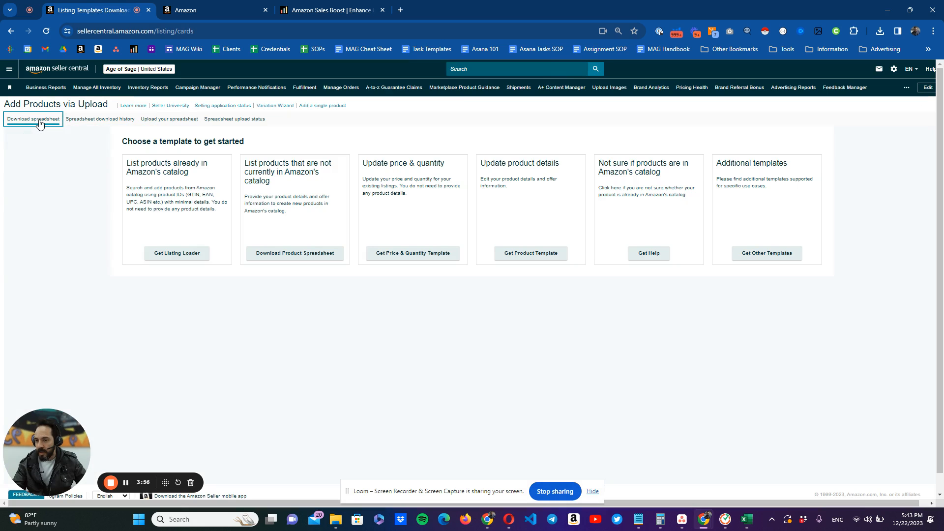
mouse_move(42, 124)
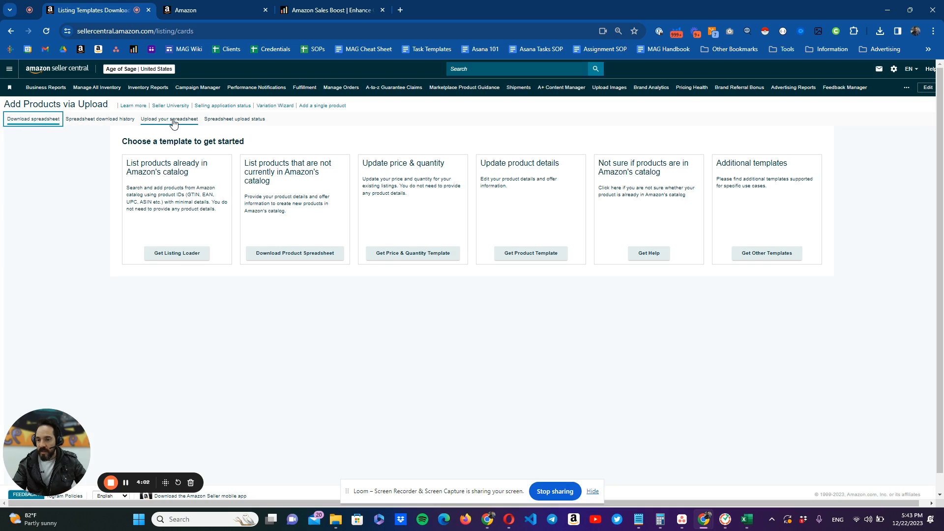
click(169, 119)
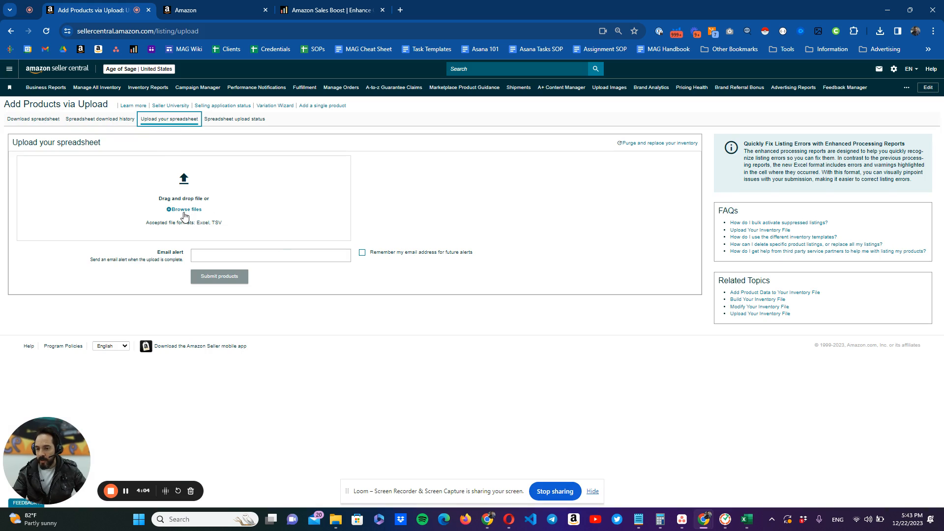
click(184, 209)
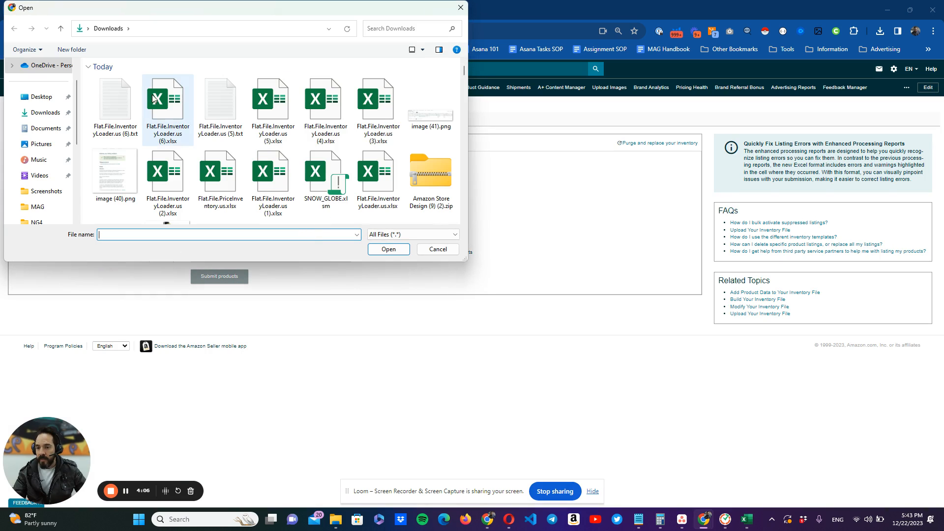
Step: Upload Flat.File.InventoryLoader.us (6).xlsx, review the form, then switch to My Amazon Guy
click(168, 103)
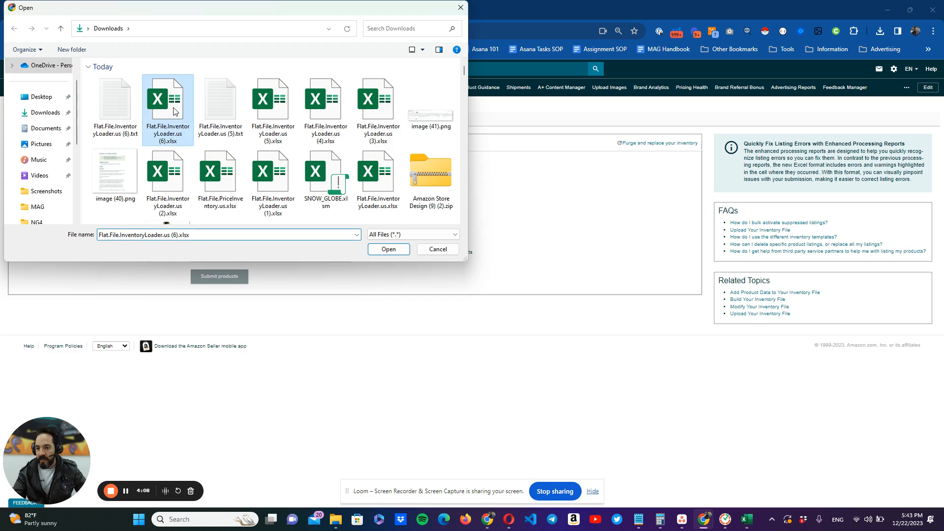
click(389, 249)
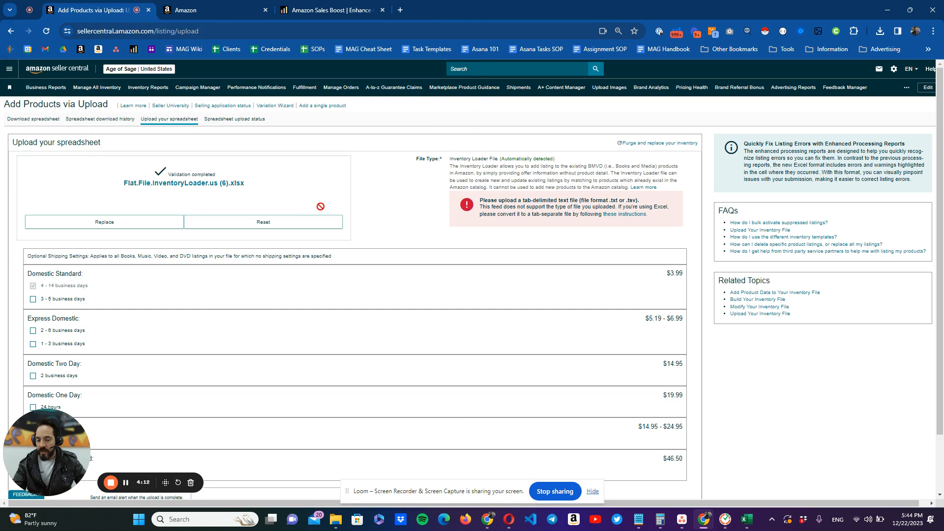
scroll(down, 3)
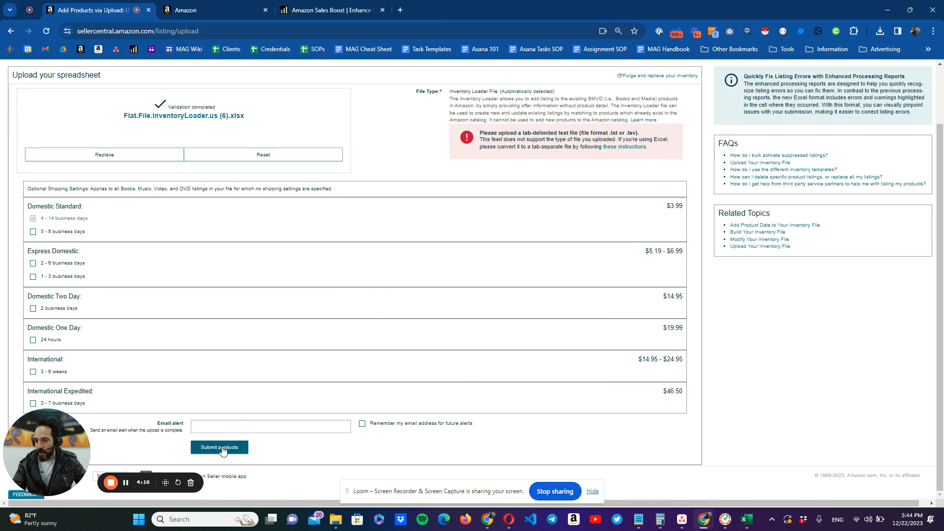
mouse_move(296, 317)
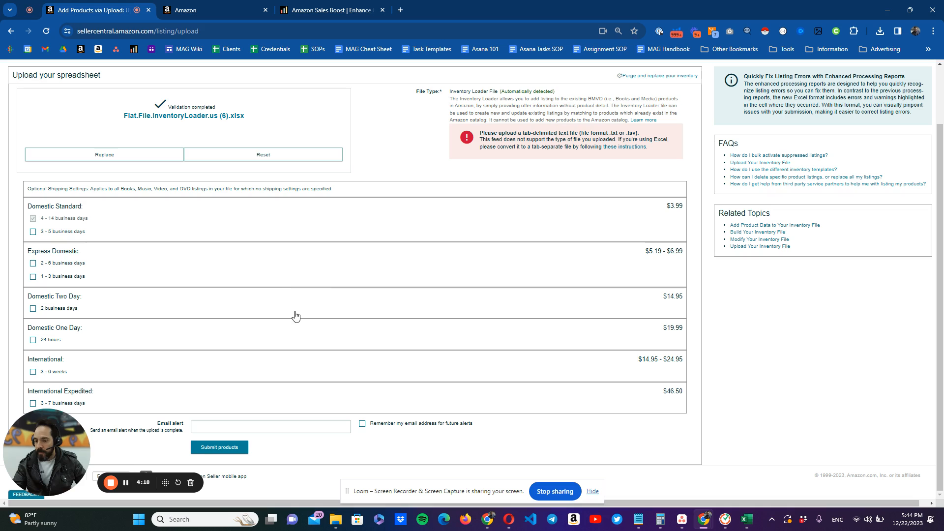
mouse_move(455, 310)
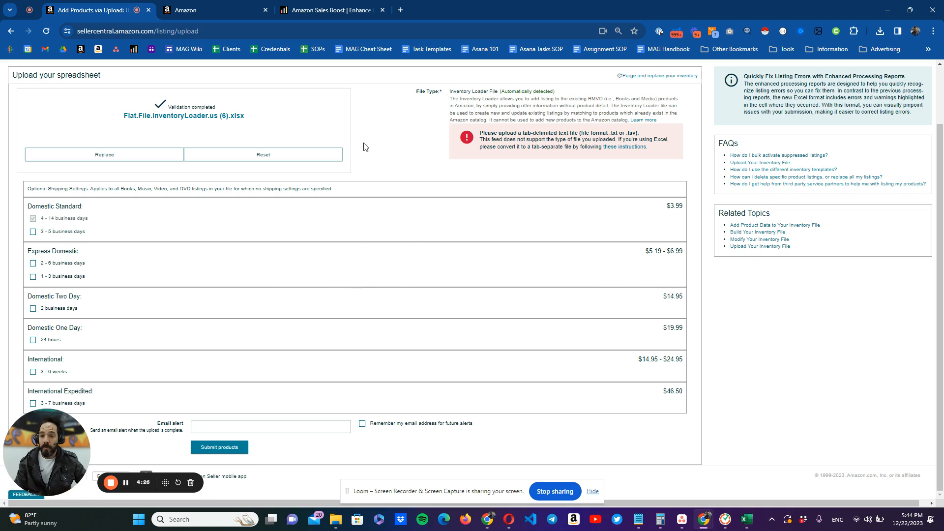
click(336, 10)
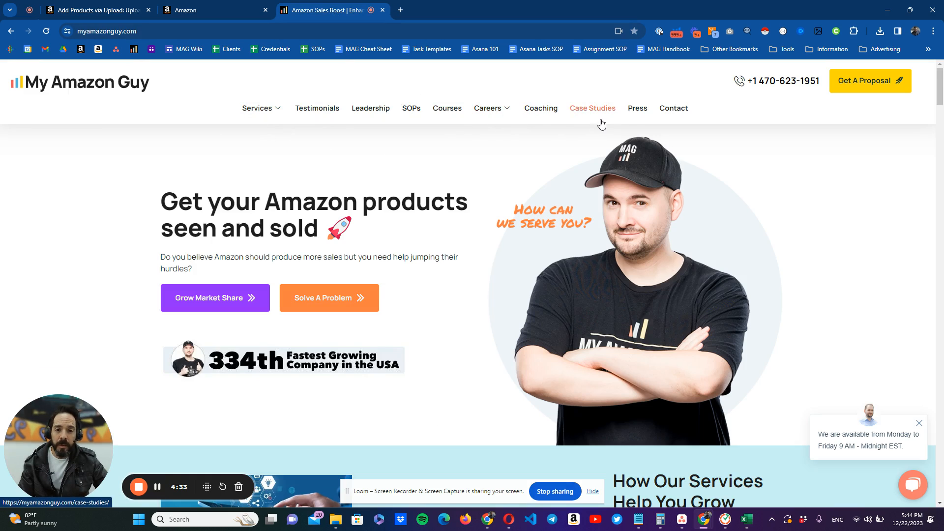
click(257, 108)
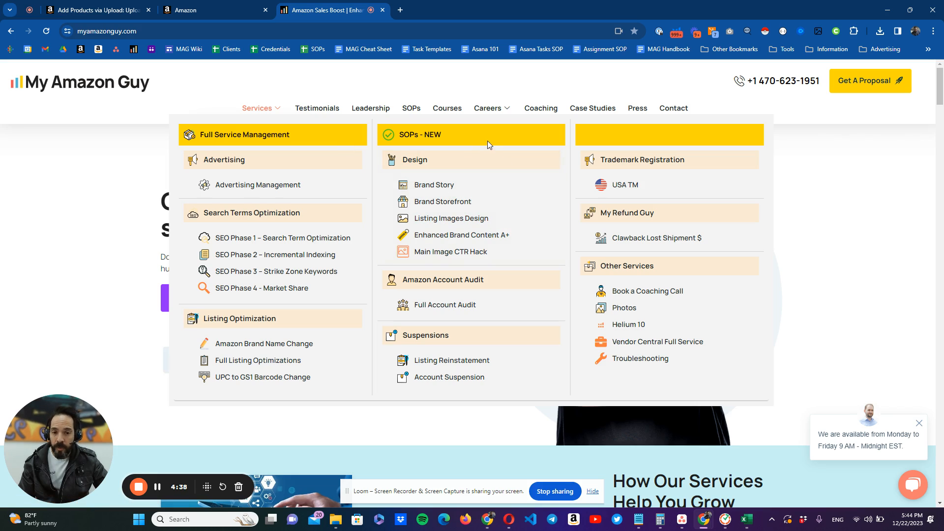
mouse_move(458, 142)
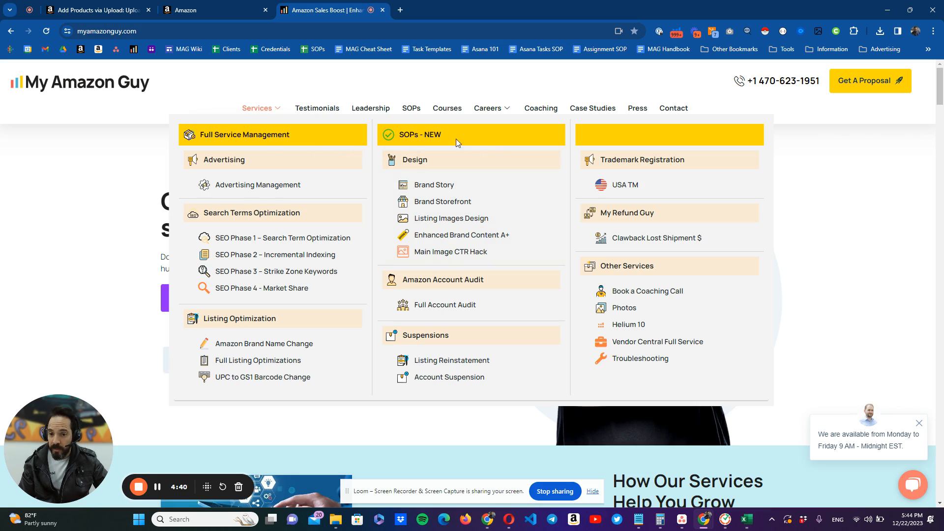
mouse_move(287, 325)
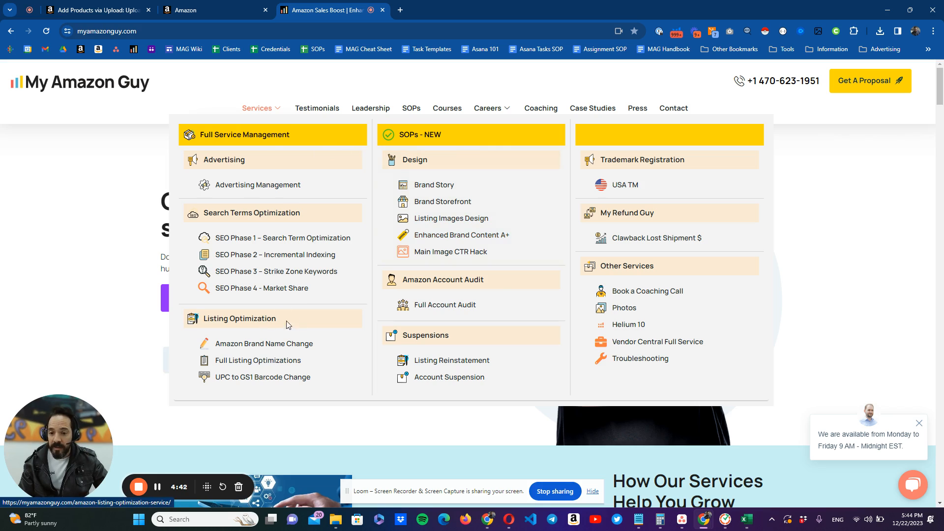
mouse_move(470, 331)
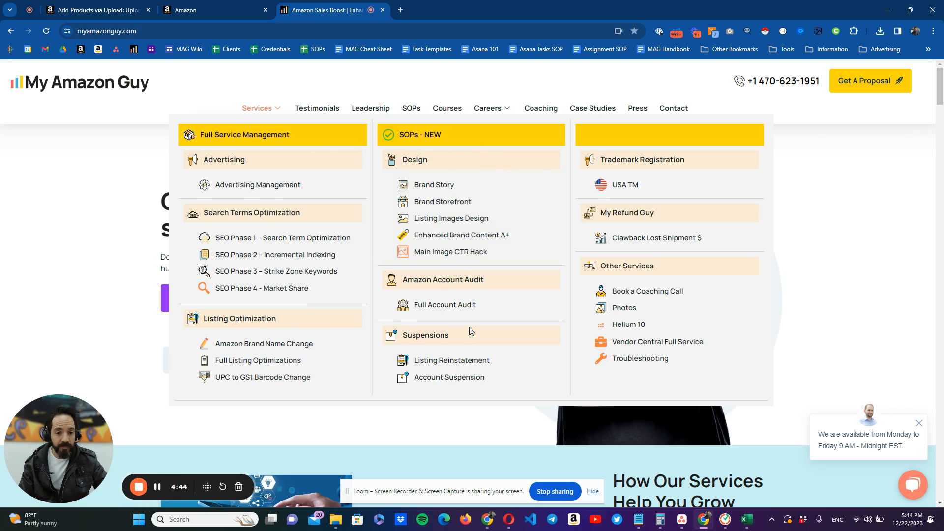
mouse_move(487, 89)
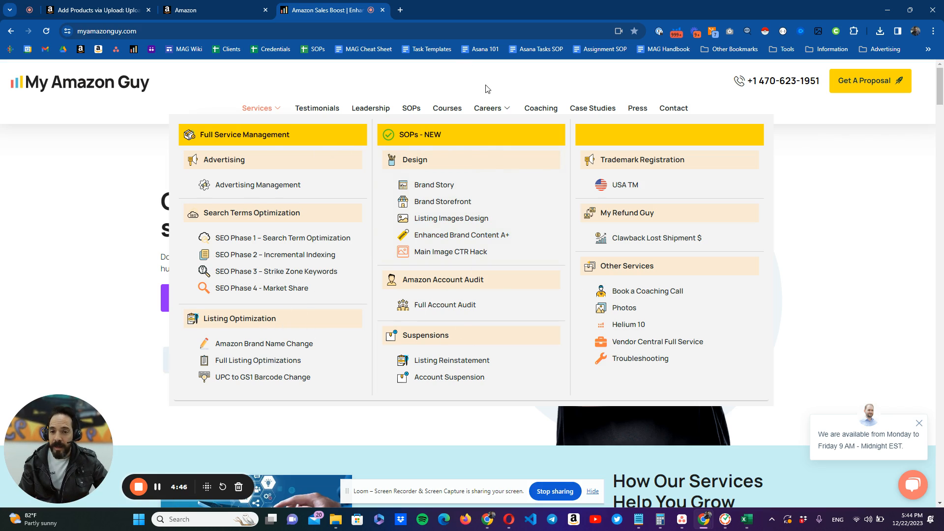
mouse_move(459, 79)
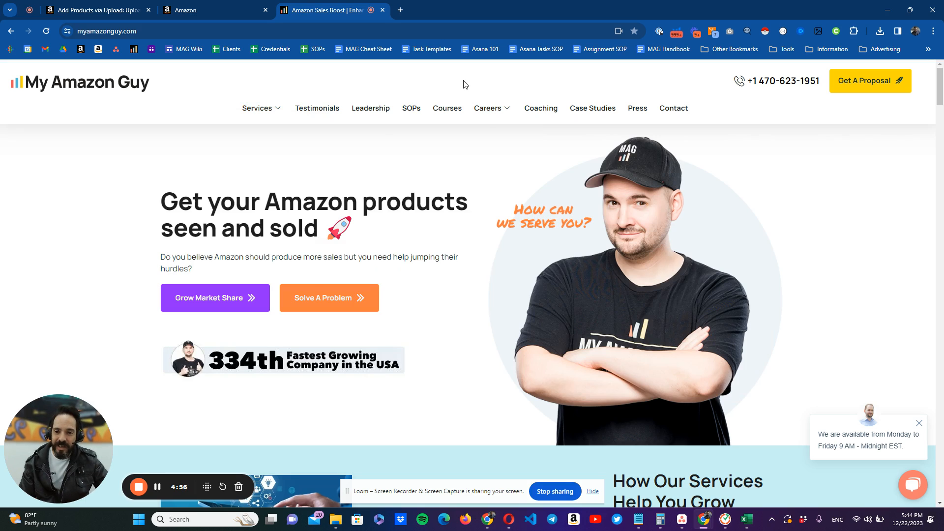
mouse_move(729, 115)
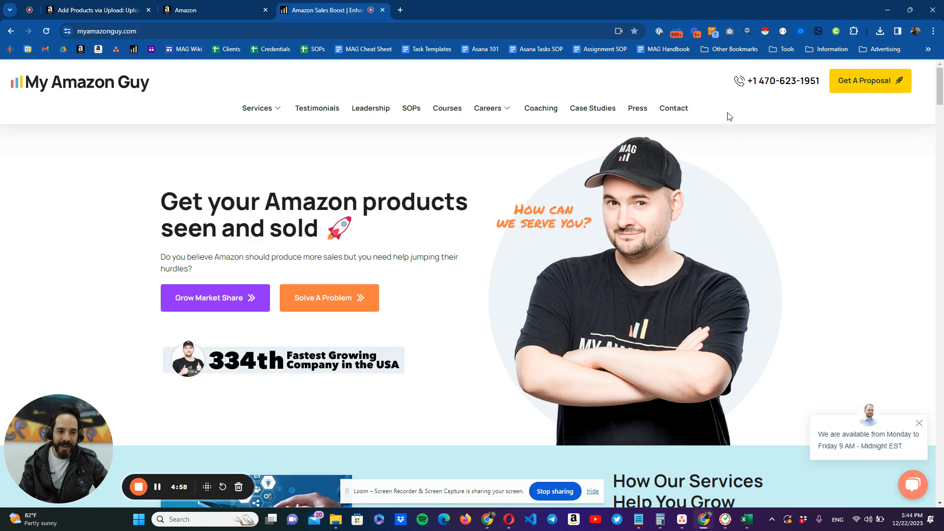